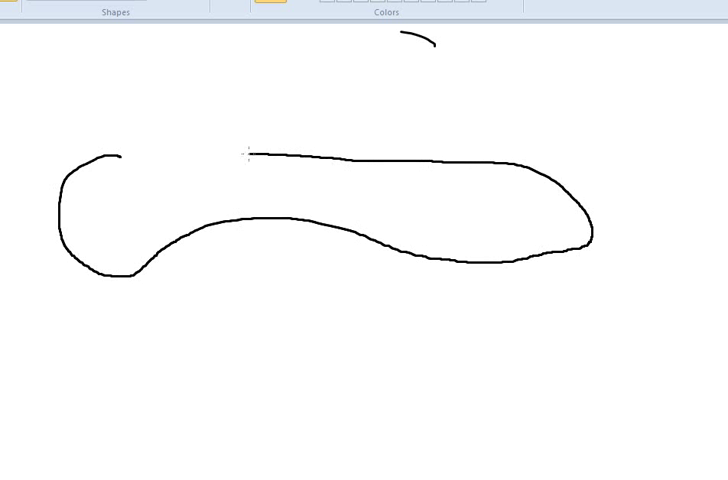
Close the pancreas outline's top edge and draw a loop around the head (H) region
drag(255, 153, 120, 158)
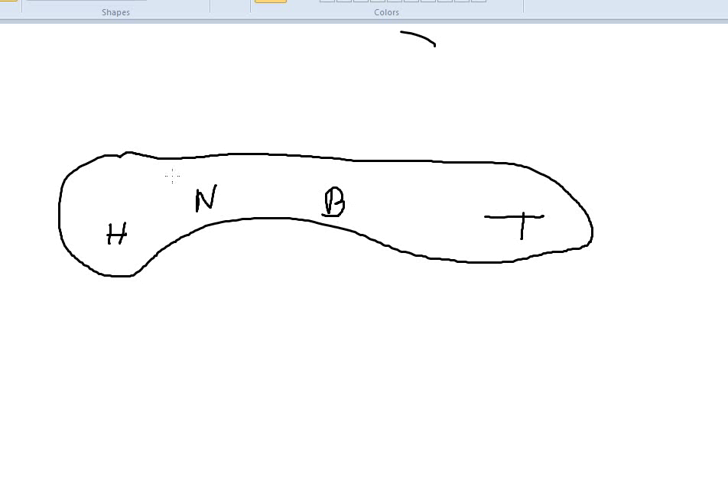
drag(72, 128, 128, 123)
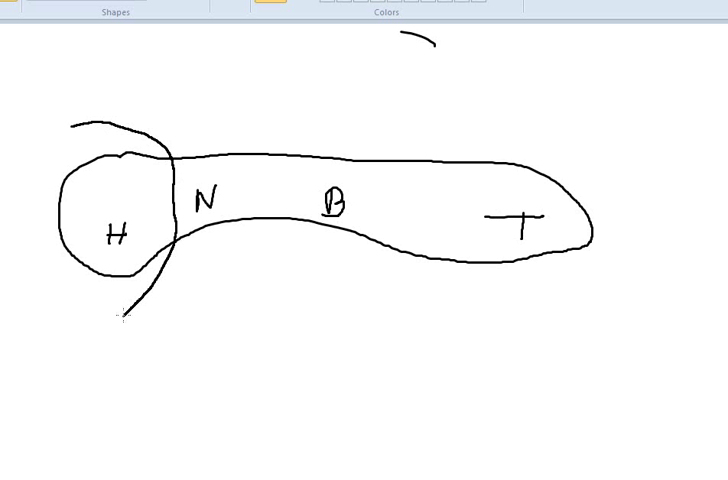
drag(70, 125, 115, 320)
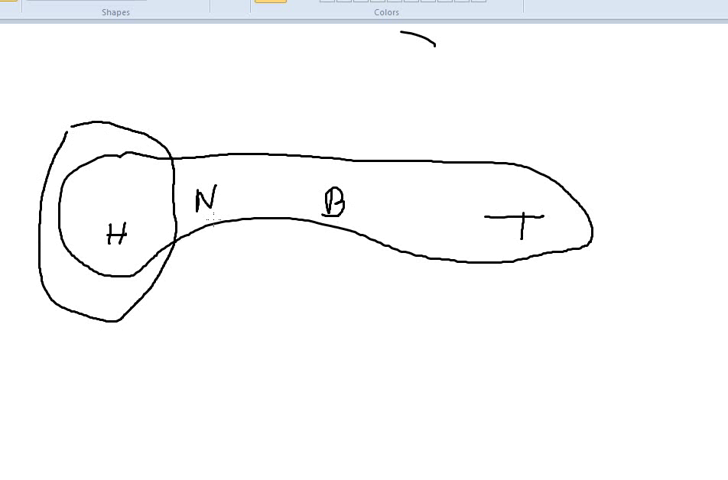
mouse_move(212, 130)
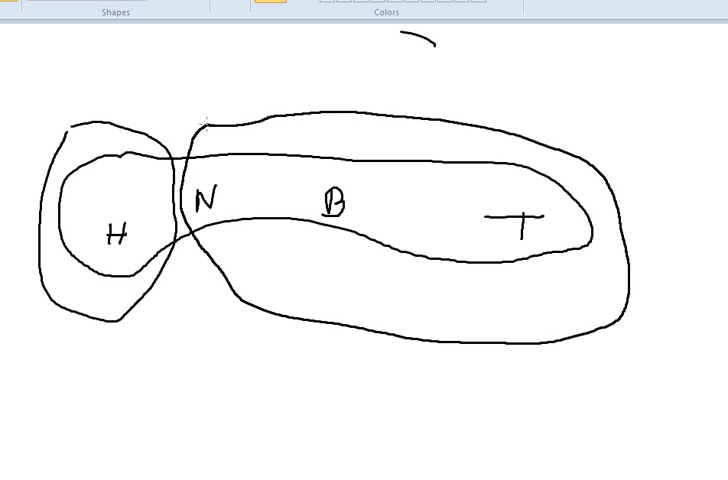
mouse_move(288, 256)
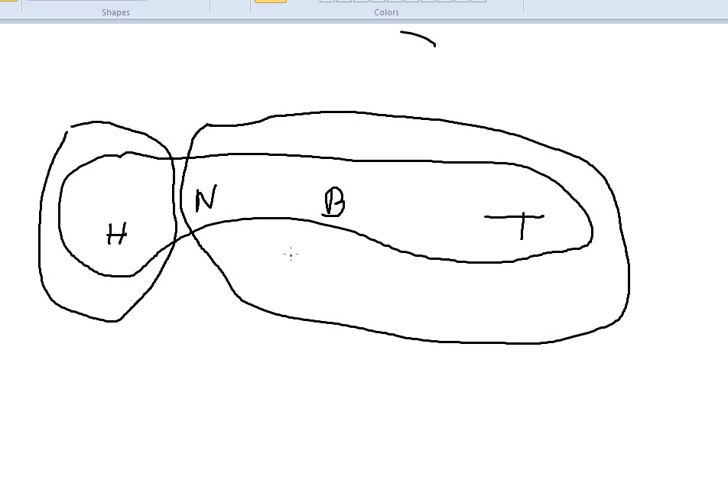
mouse_move(306, 205)
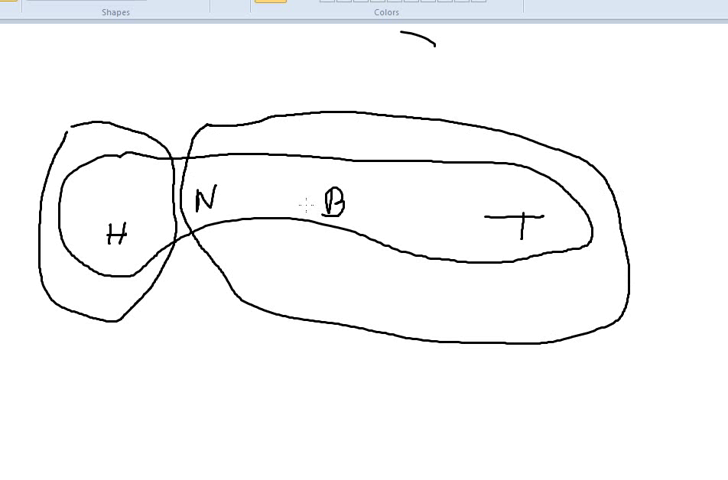
mouse_move(282, 292)
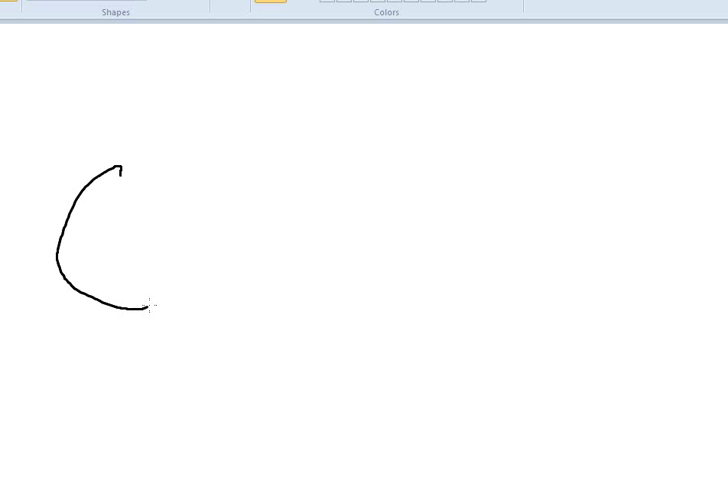
Draw a new pancreas outline with a vessel running down from the neck, labelled SMA
drag(145, 307, 505, 172)
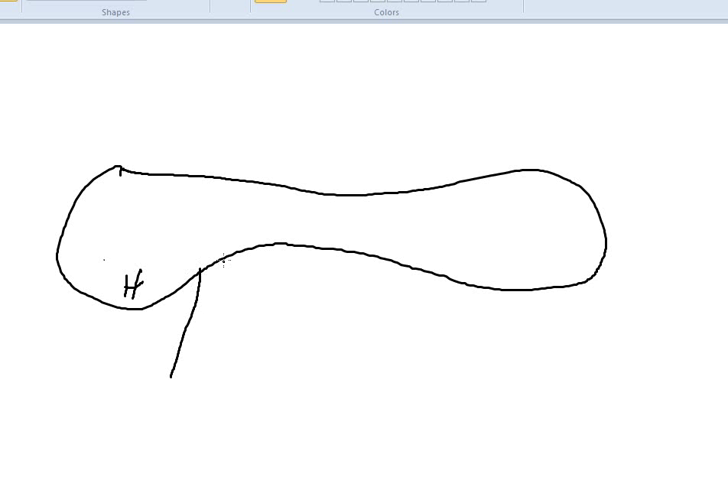
drag(210, 265, 168, 405)
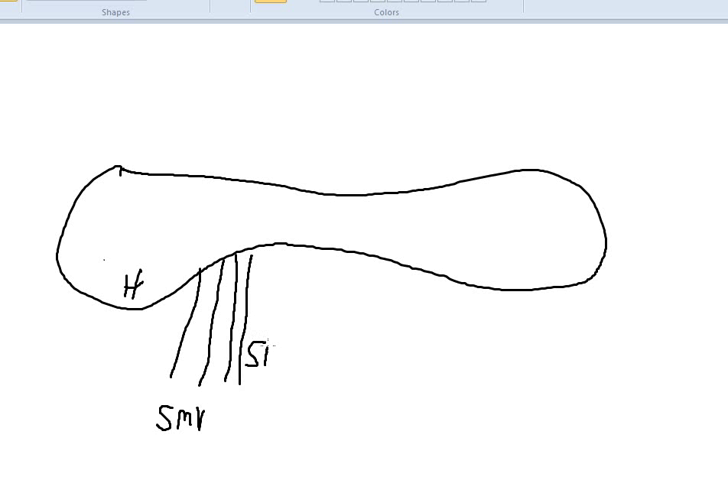
text(SMA)
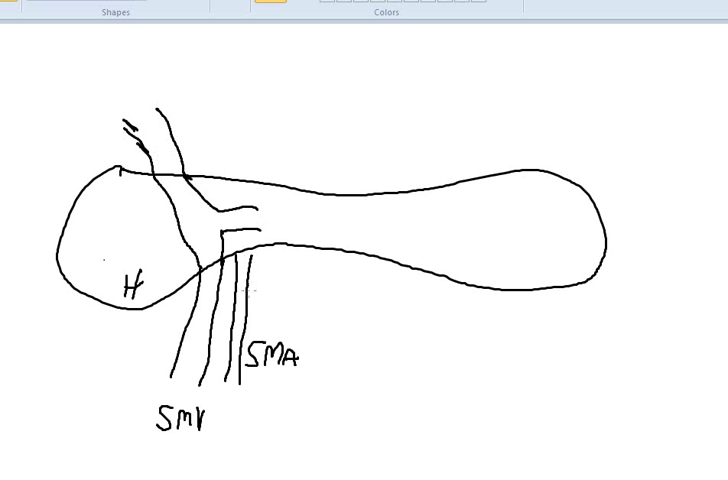
mouse_move(297, 152)
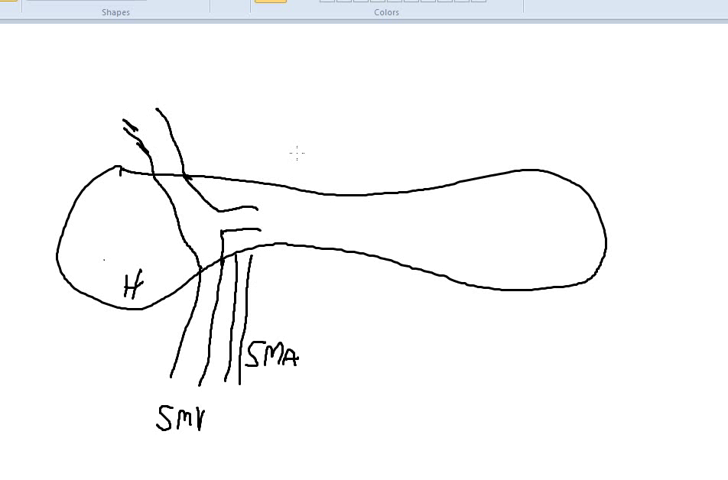
Draw a vessel rising above the pancreatic neck and label it P
drag(273, 156, 301, 152)
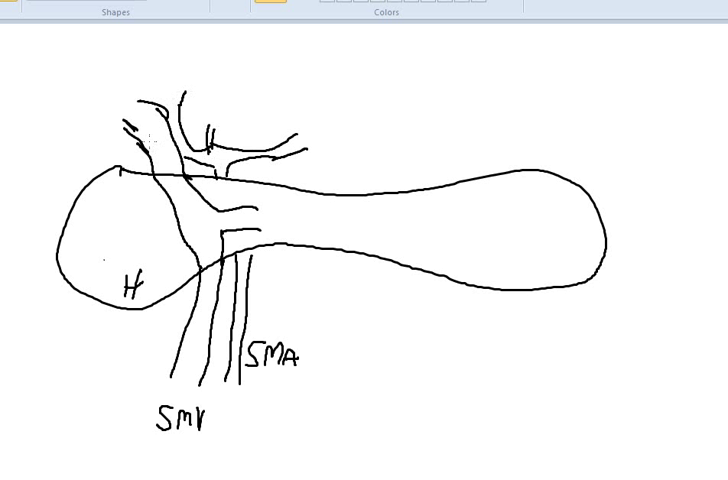
text(P)
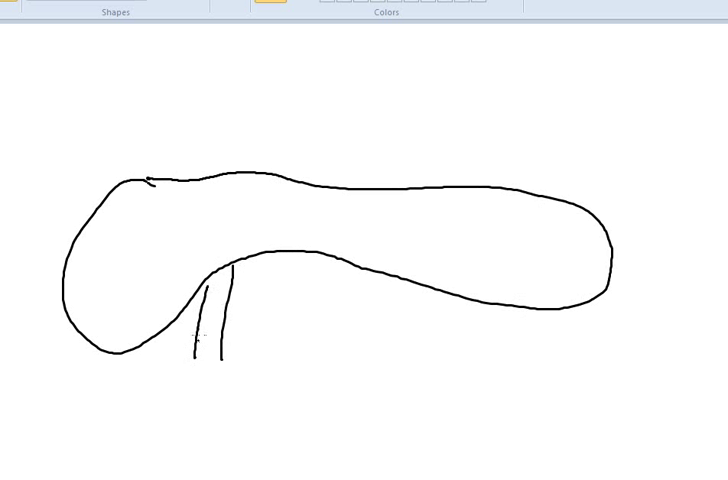
Draw a vessel beneath the new pancreas outline
drag(155, 185, 160, 115)
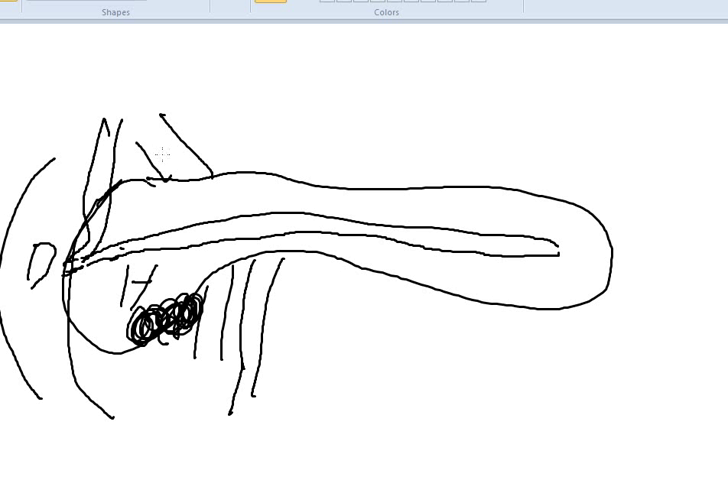
mouse_move(192, 263)
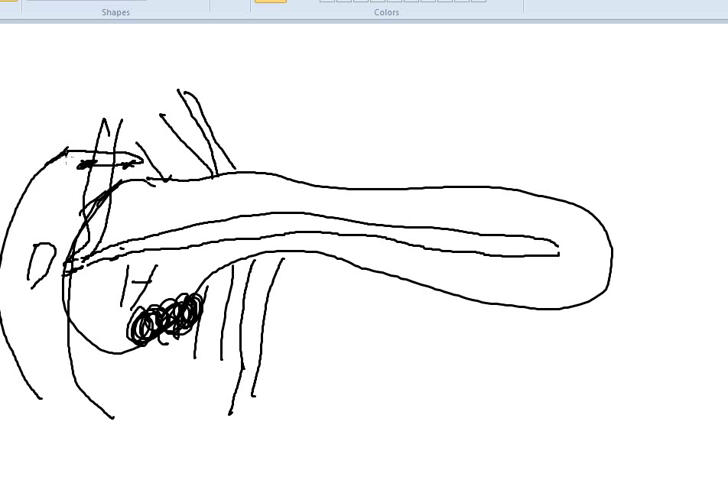
mouse_move(170, 155)
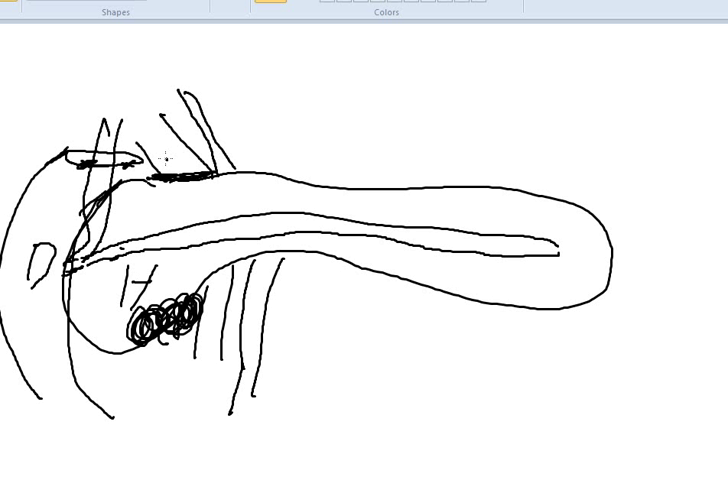
Darken a thick band across the vessel above the pancreatic neck
drag(160, 160, 180, 155)
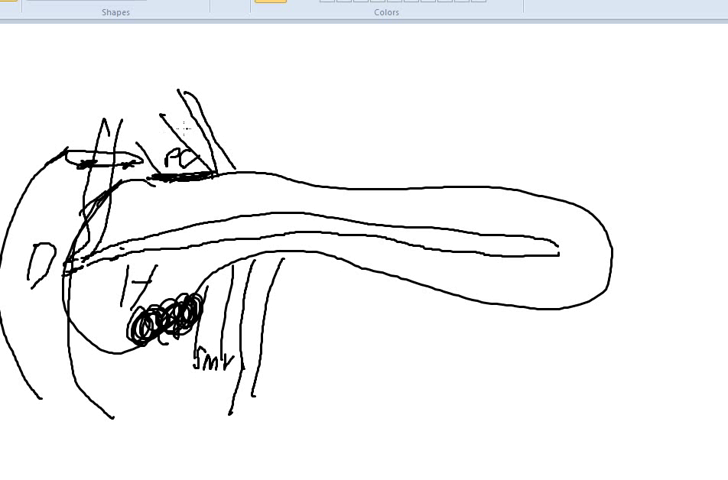
mouse_move(190, 205)
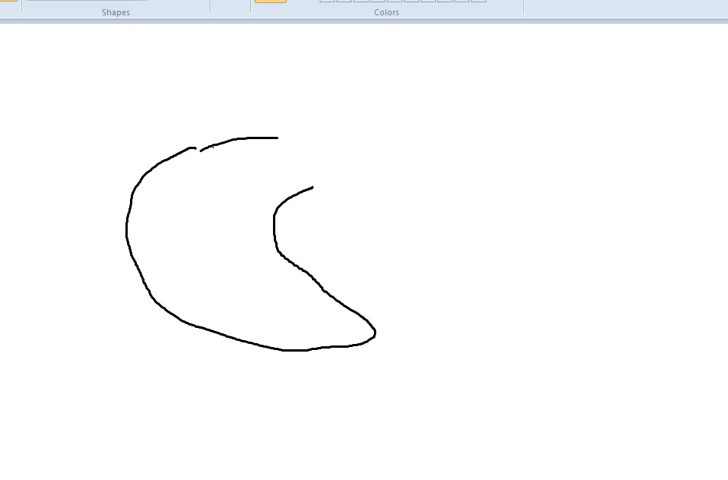
mouse_move(307, 329)
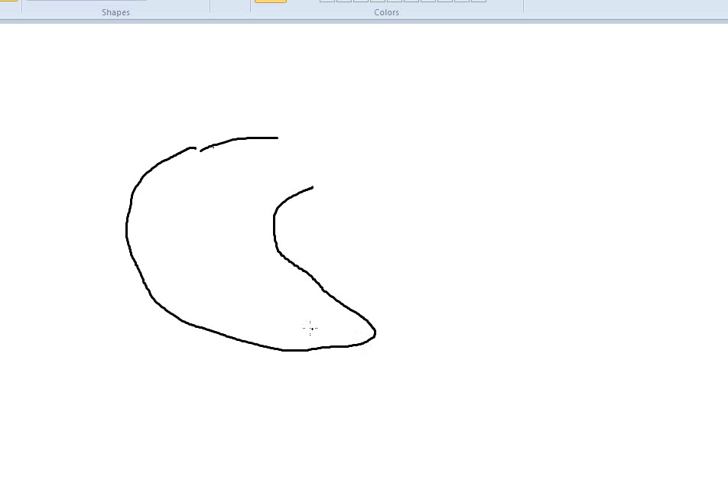
Write UP inside the lower curve, extend the upper edge rightward, and retrace the inner curve
click(243, 325)
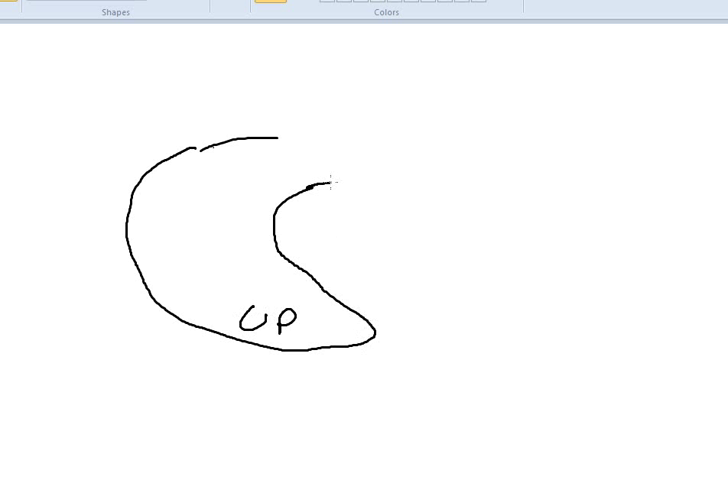
drag(280, 135, 385, 127)
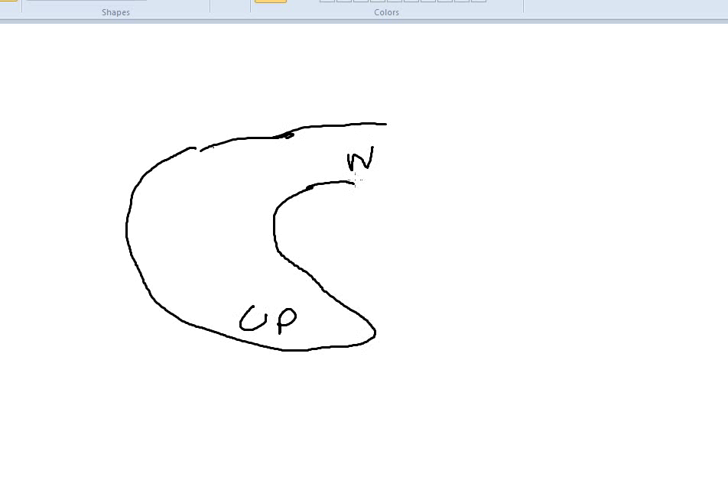
drag(300, 190, 395, 188)
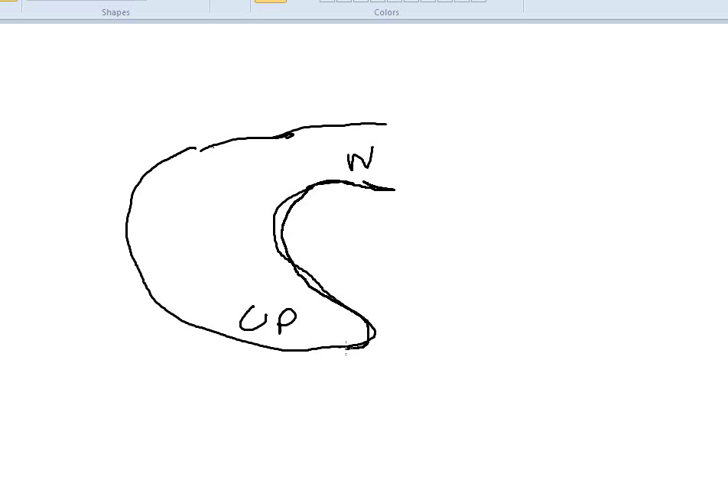
mouse_move(365, 273)
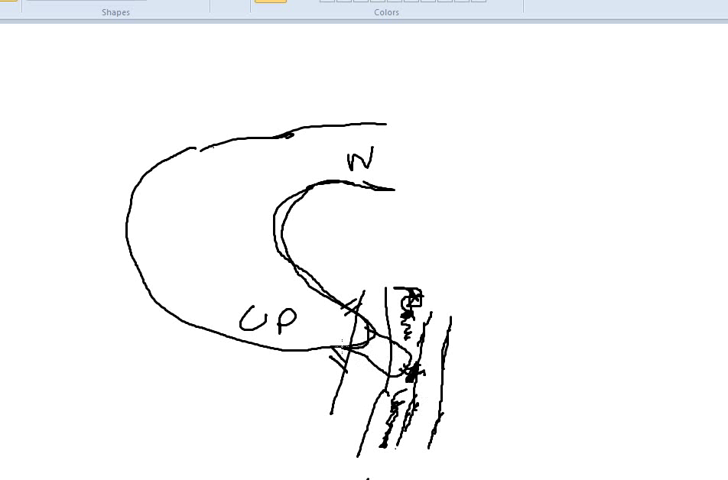
mouse_move(317, 366)
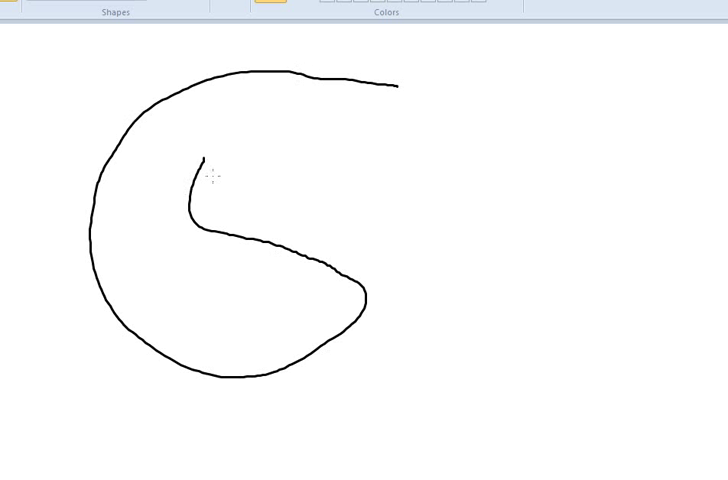
Finish the loop's inner edge, scribble its closed end, and draw two cut lines across the upper limb
drag(205, 160, 393, 157)
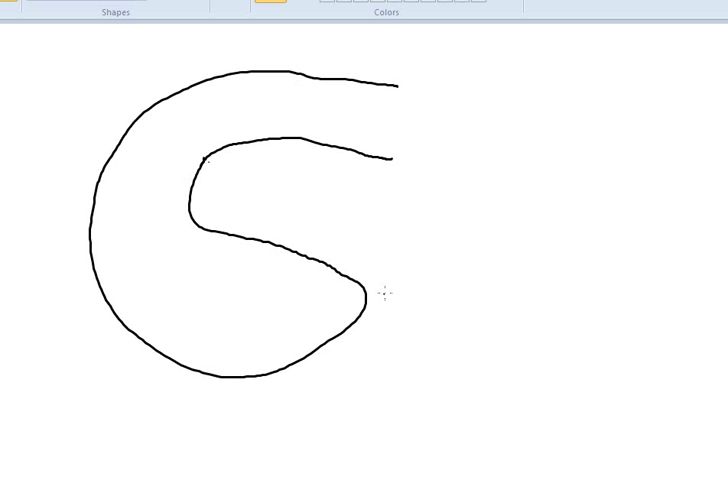
drag(380, 300, 420, 370)
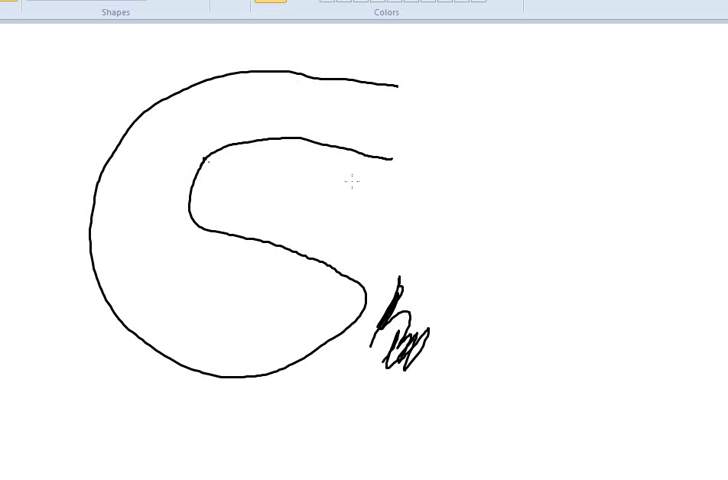
mouse_move(370, 198)
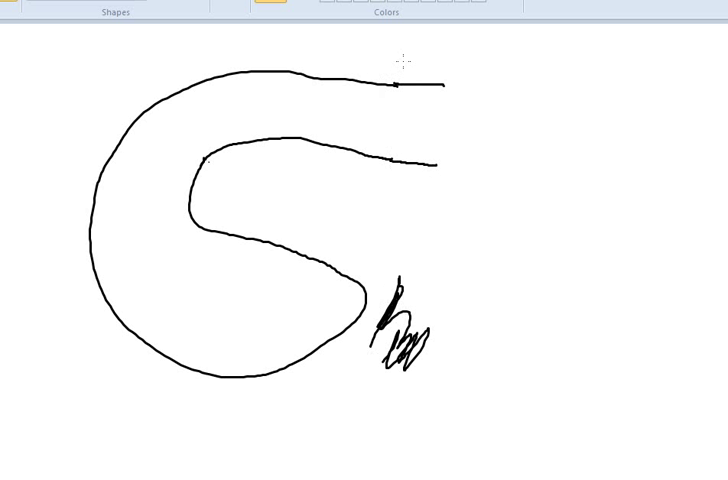
drag(384, 70, 386, 190)
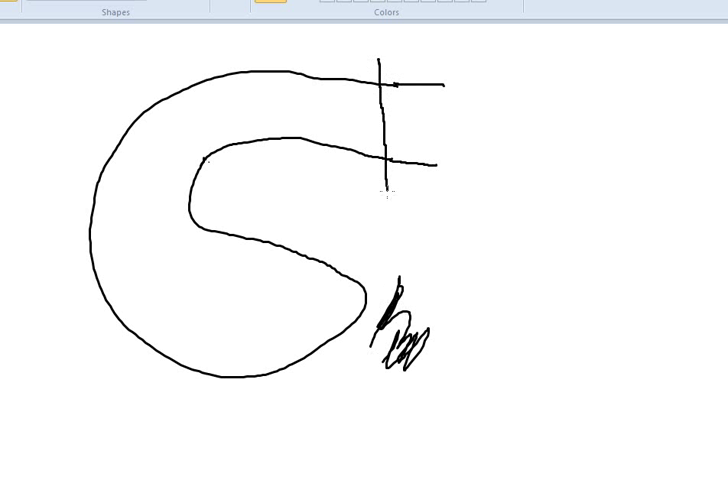
mouse_move(440, 57)
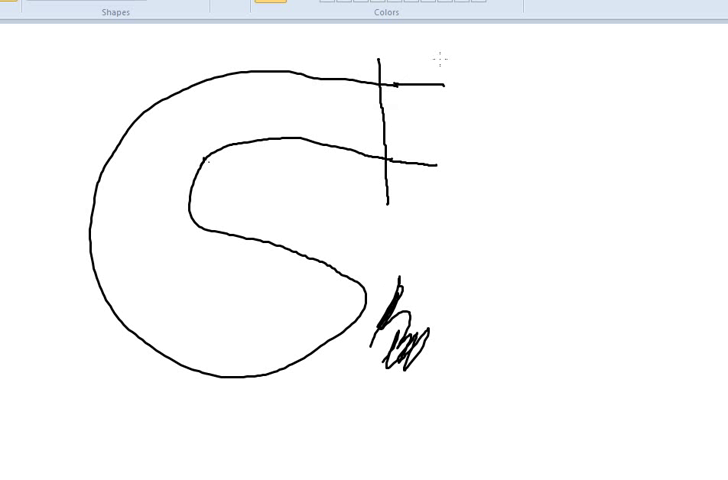
drag(424, 55, 424, 222)
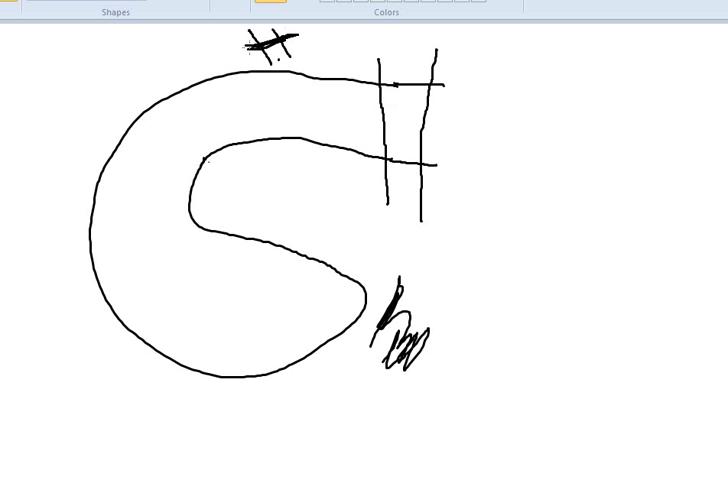
drag(175, 57, 395, 80)
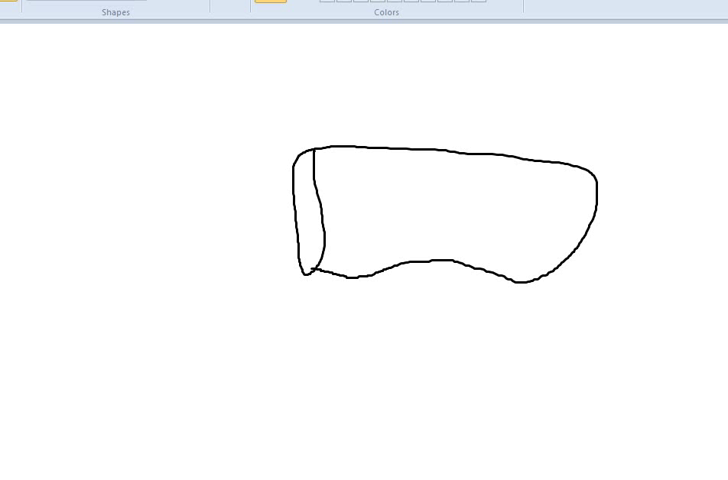
mouse_move(216, 64)
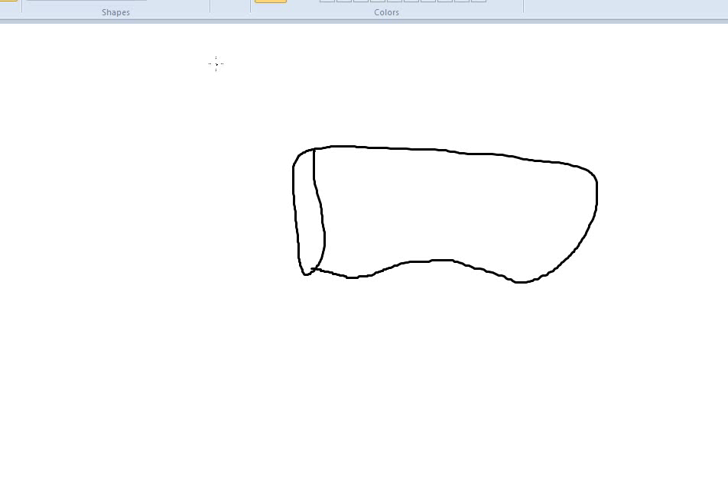
Draw the two parallel edges of the tube above the remnant outline
drag(213, 68, 238, 137)
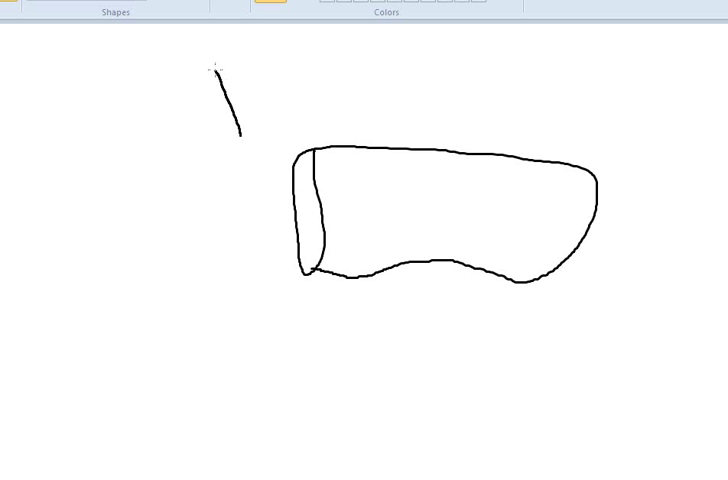
drag(183, 73, 217, 152)
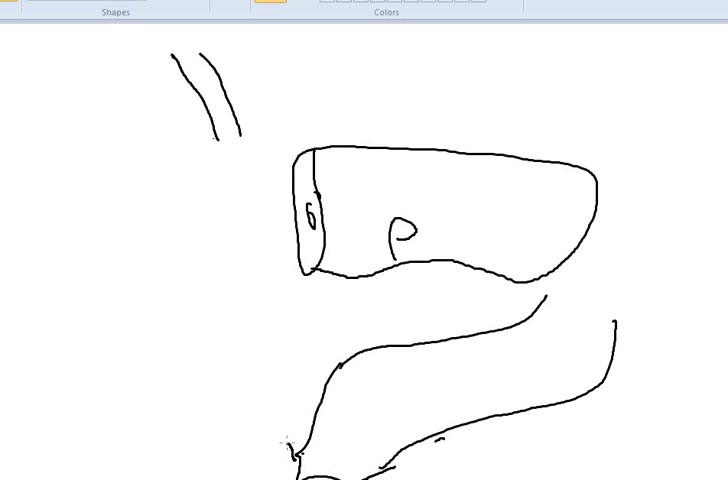
mouse_move(170, 230)
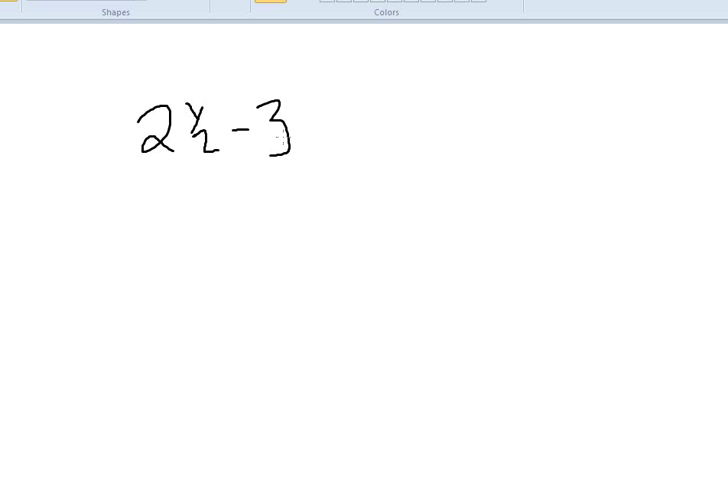
Finish and underline '2½-3 hours', then write '7-9 Days' for the stay
drag(305, 130, 400, 150)
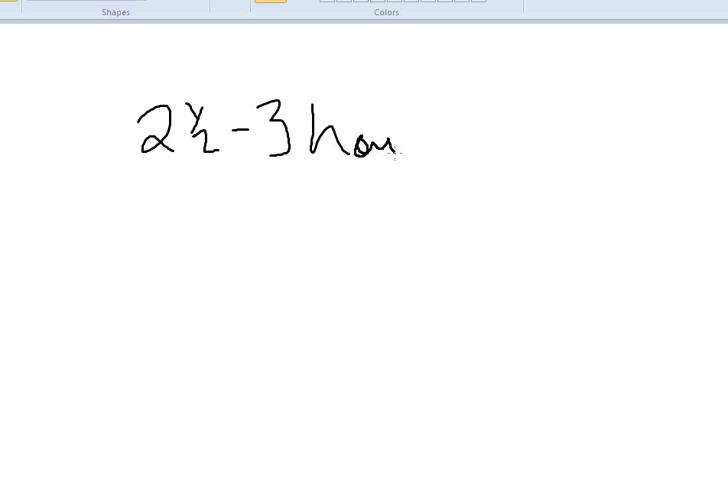
drag(180, 177, 445, 172)
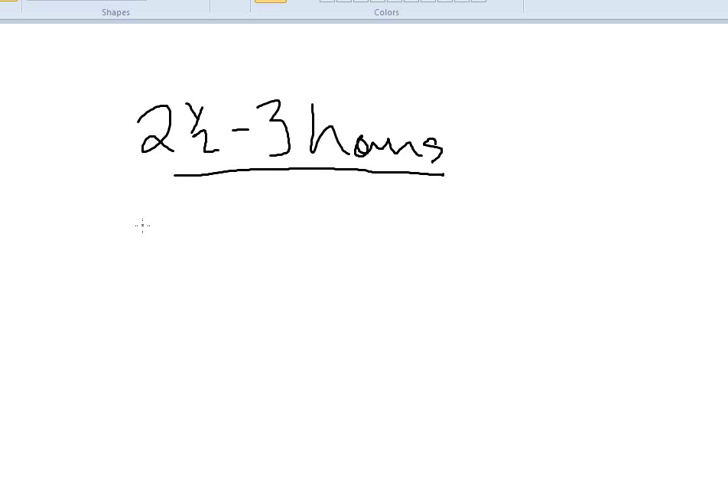
drag(145, 230, 210, 235)
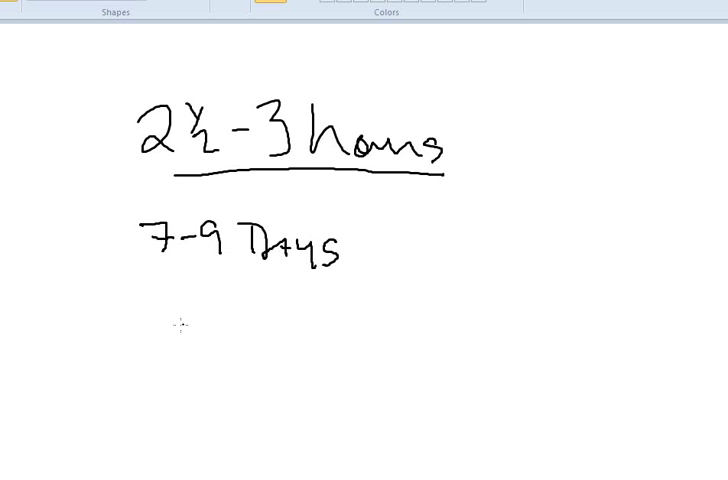
mouse_move(141, 313)
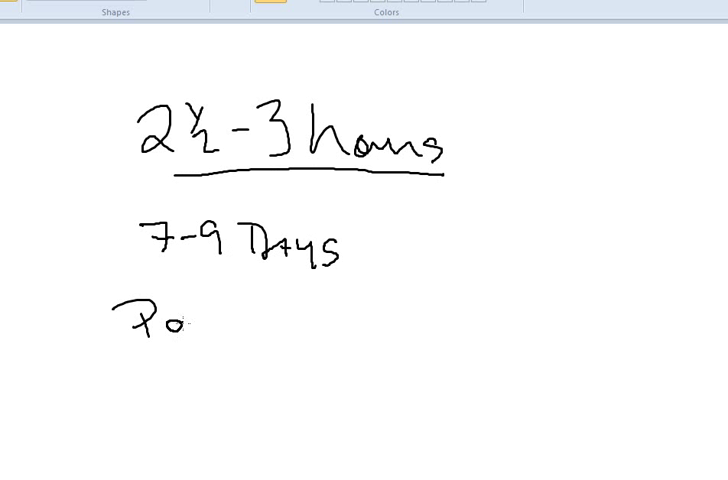
Write 'Panc fist ~10%' and 'Delayed G Empt 10-20%'
drag(180, 325, 280, 330)
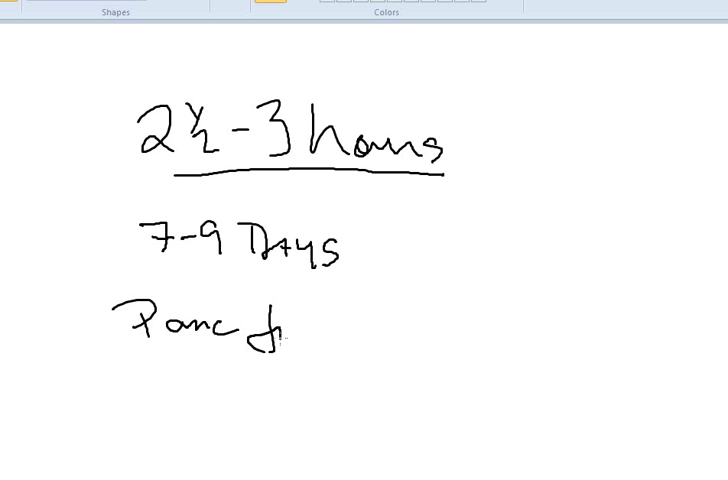
drag(270, 325, 390, 325)
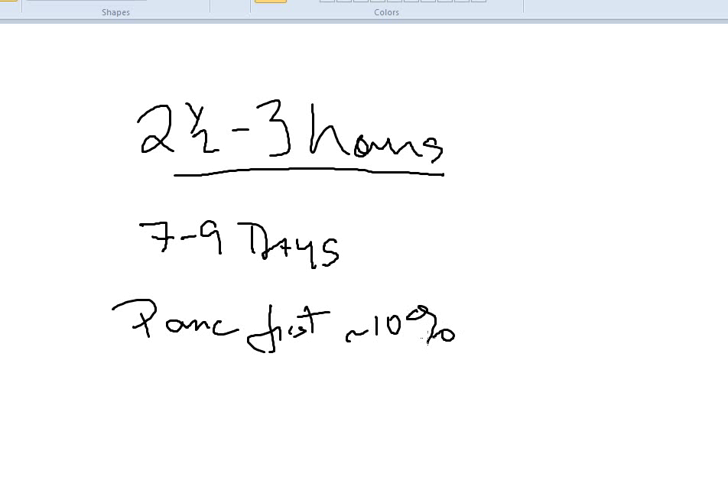
drag(140, 400, 175, 410)
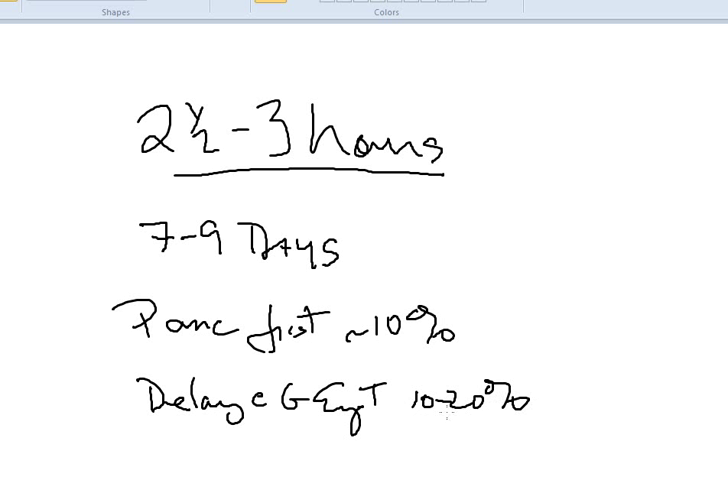
mouse_move(489, 218)
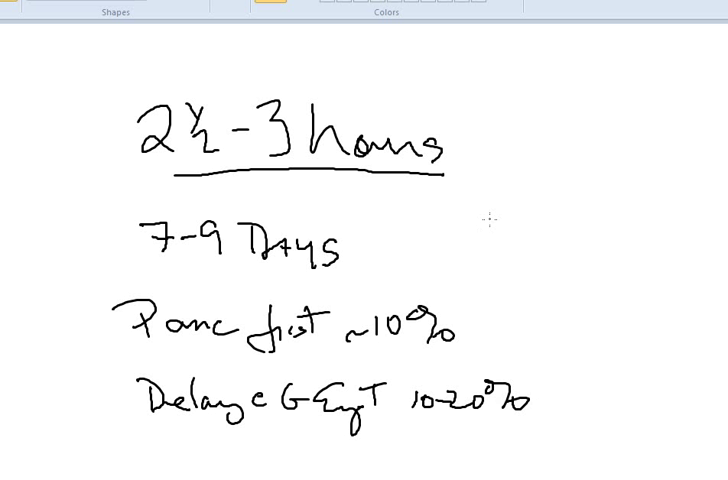
mouse_move(494, 229)
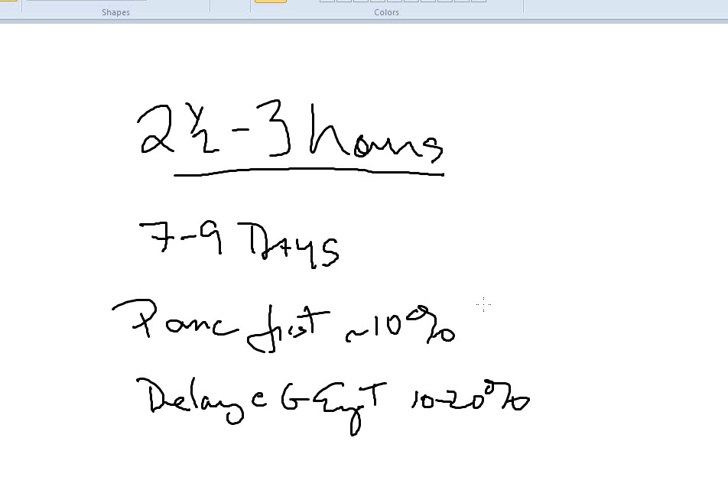
mouse_move(585, 430)
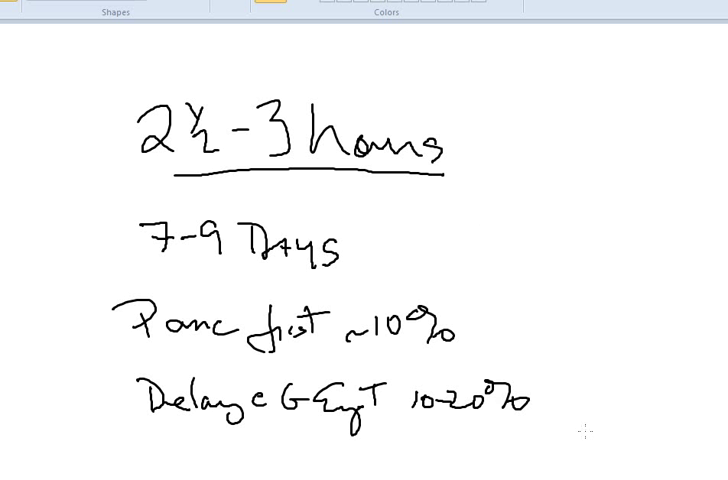